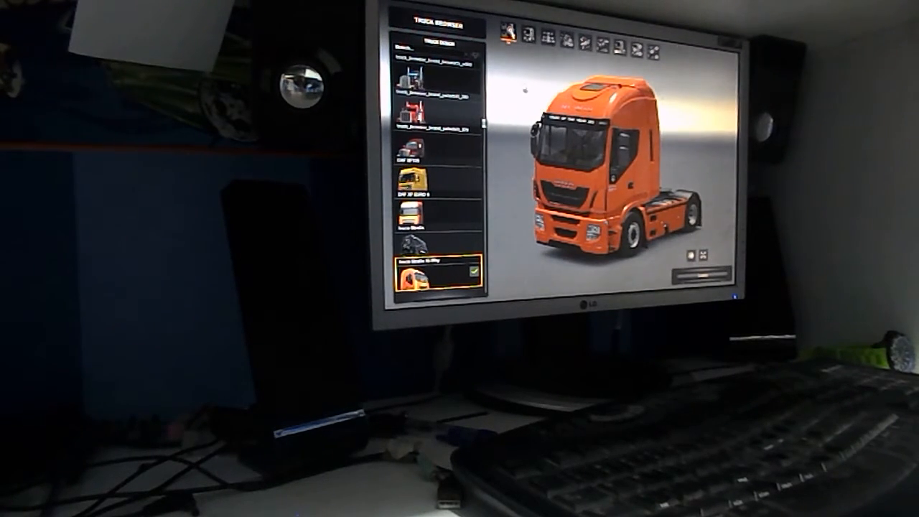
- Scroll the truck list and select the red modded Kenworth-style truck
scroll(up, 3)
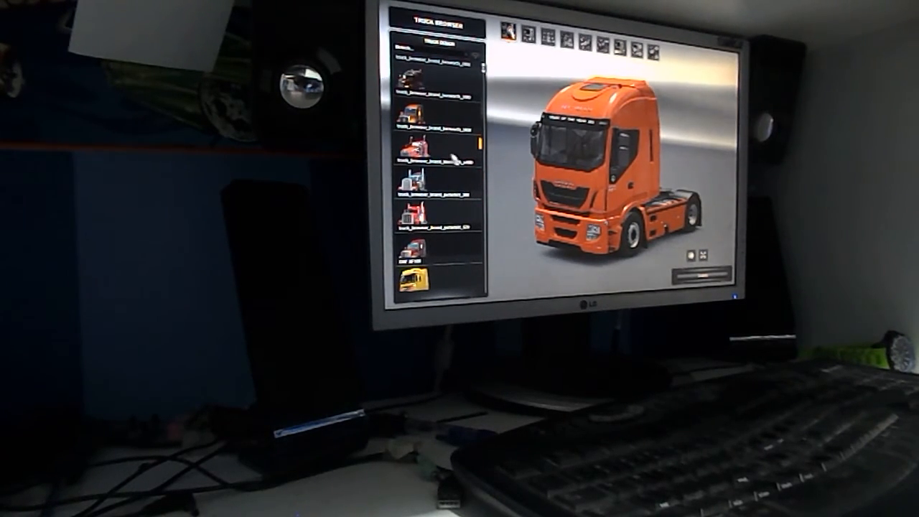
click(409, 144)
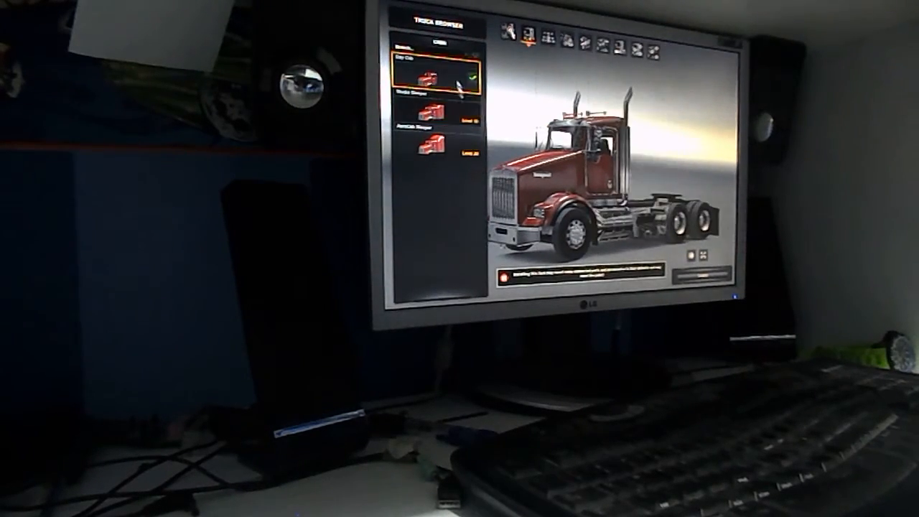
- Give the red Kenworth a short-wheelbase chassis, a sleeper cab and pale pink paint
click(427, 140)
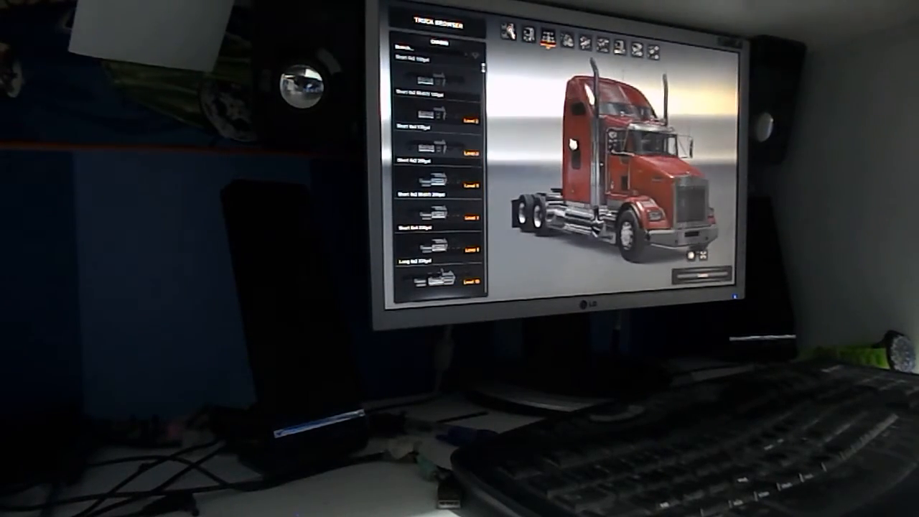
click(427, 111)
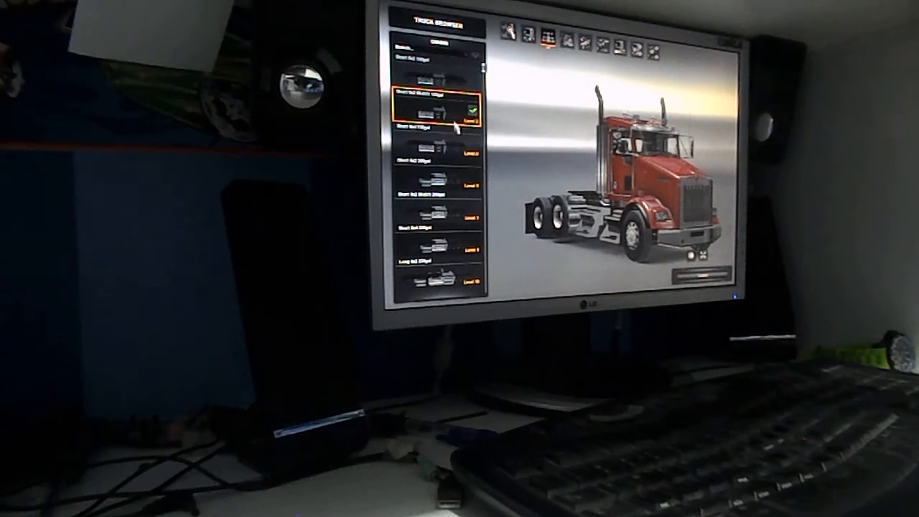
click(431, 276)
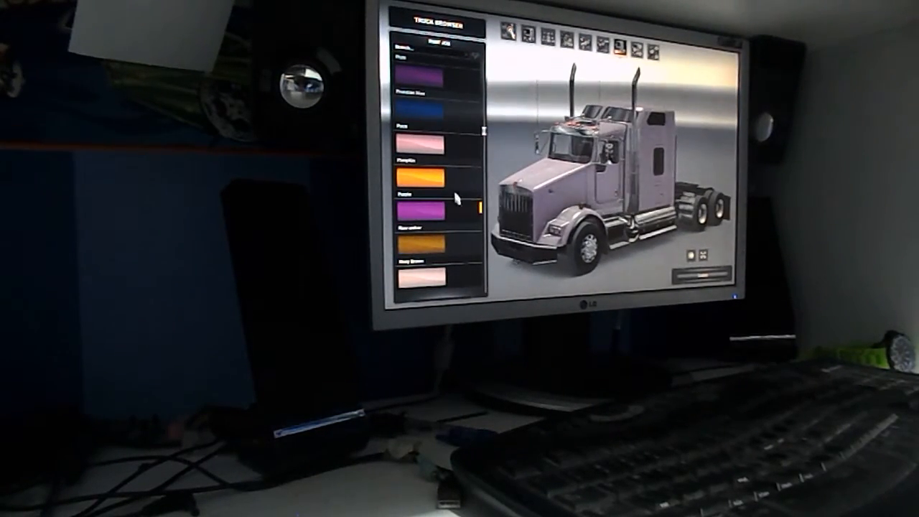
- Repaint the truck with the zebra-stripe scheme and fit a front bull bar
click(429, 206)
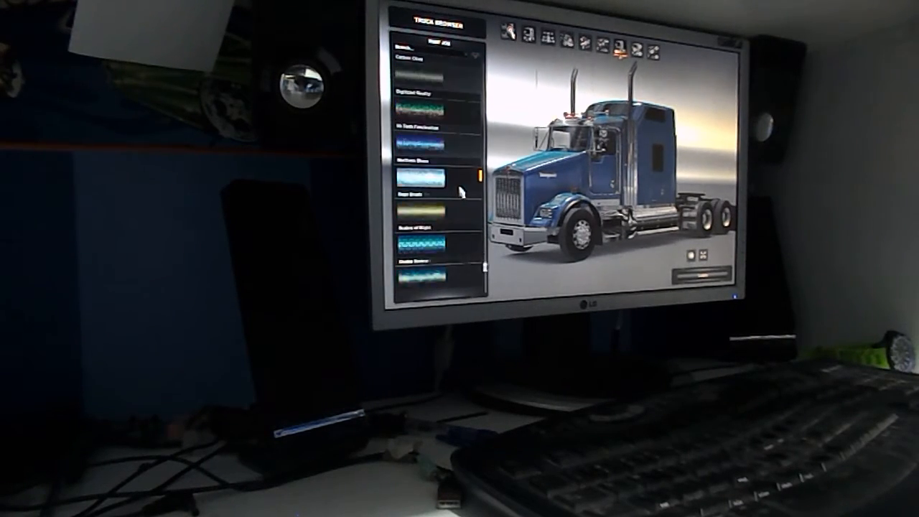
click(424, 226)
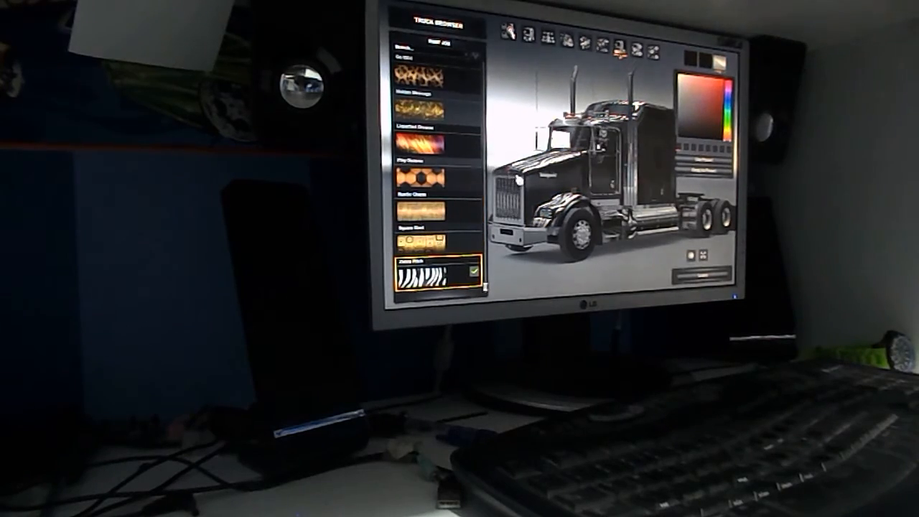
click(421, 275)
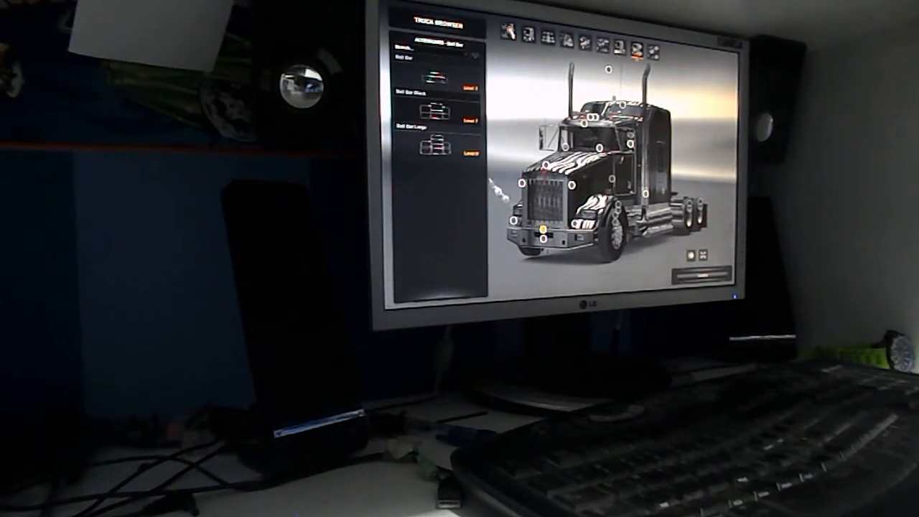
click(434, 115)
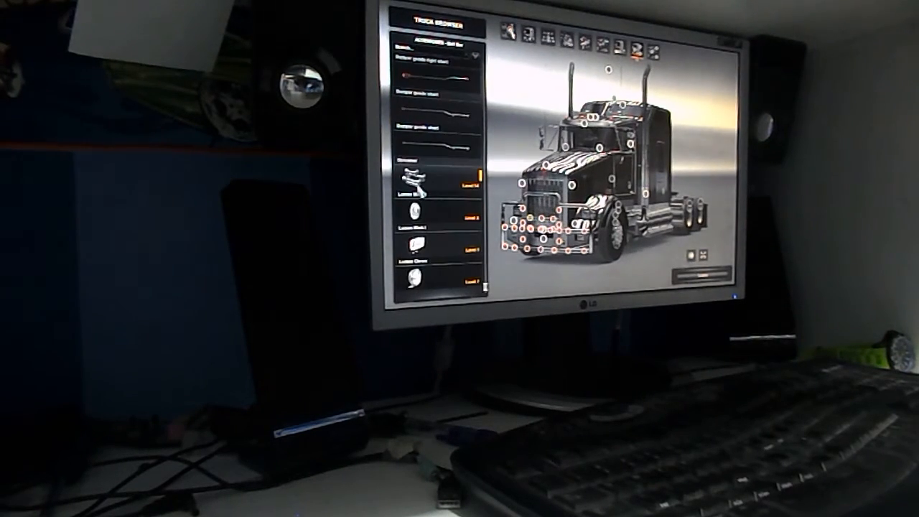
- Fit a deflector and a roof sun visor to the zebra truck
click(430, 276)
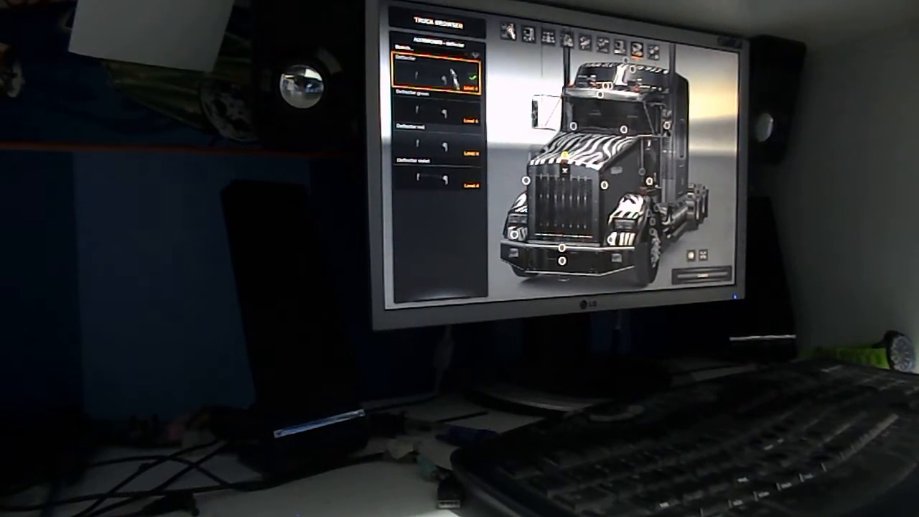
click(431, 169)
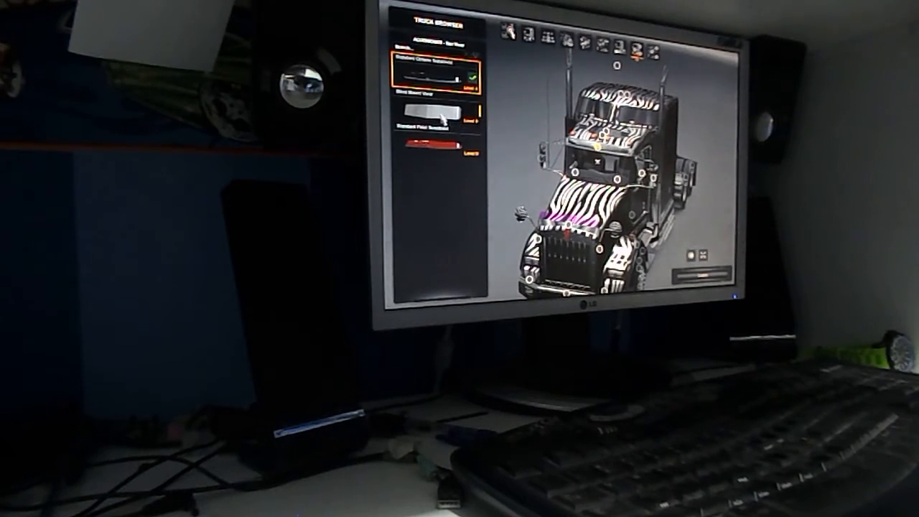
click(434, 139)
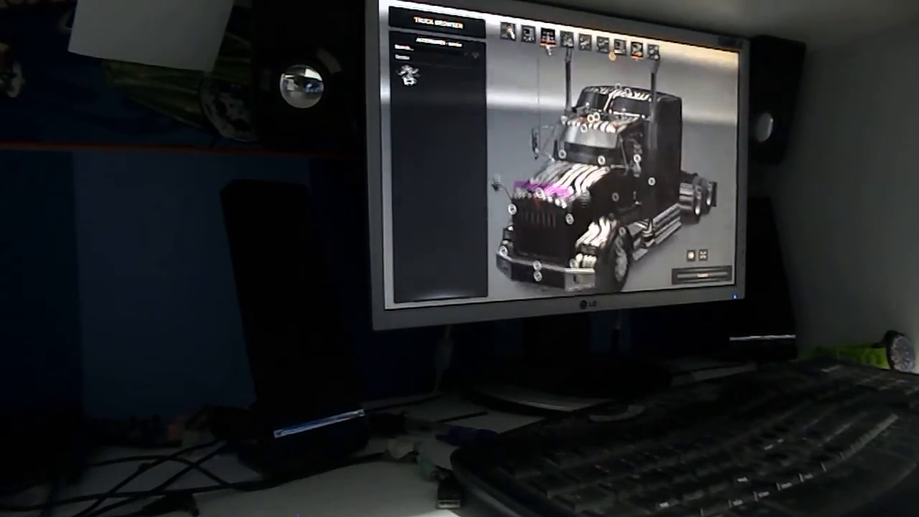
- Pick a steering wheel style from the cab's interior accessories
click(417, 69)
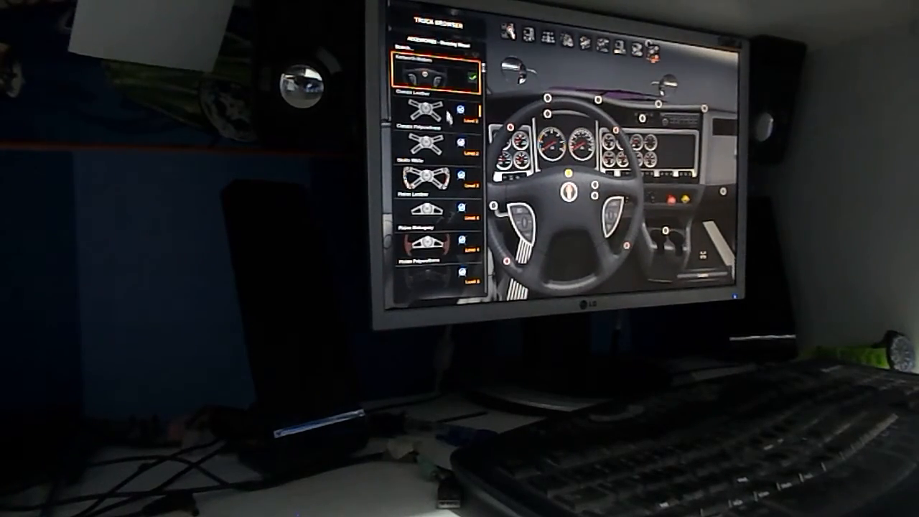
click(424, 165)
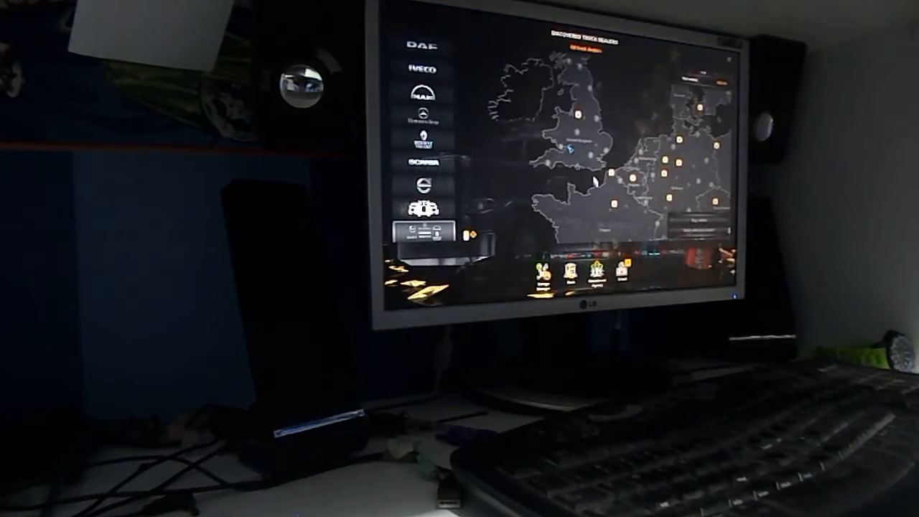
- Open the modded truck dealer and select the red Peterbilt 389
click(420, 68)
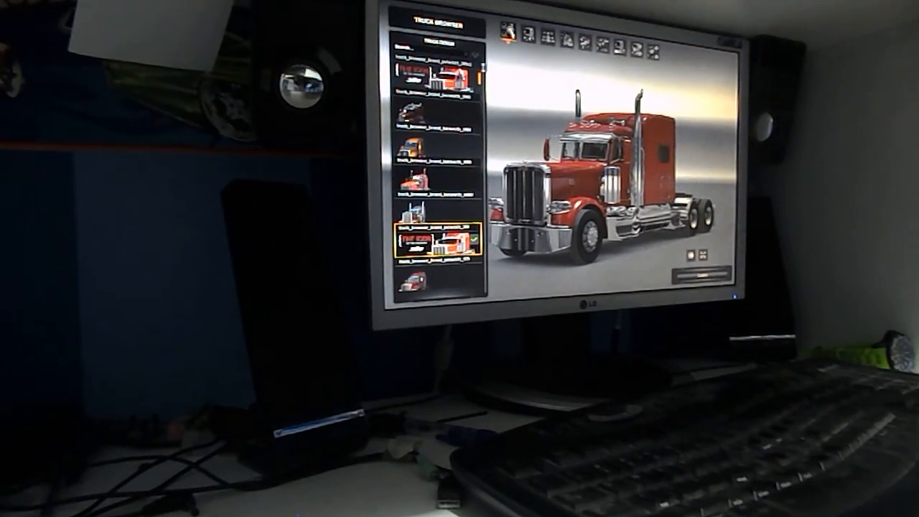
click(427, 75)
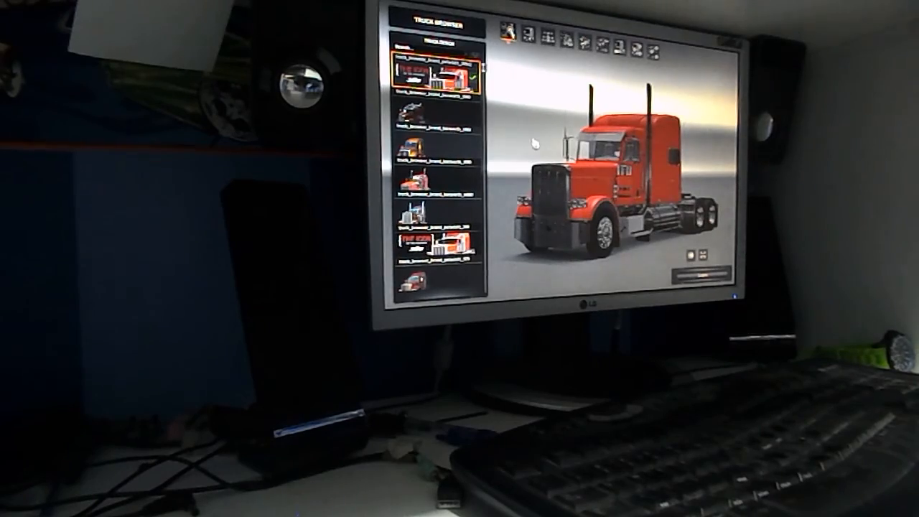